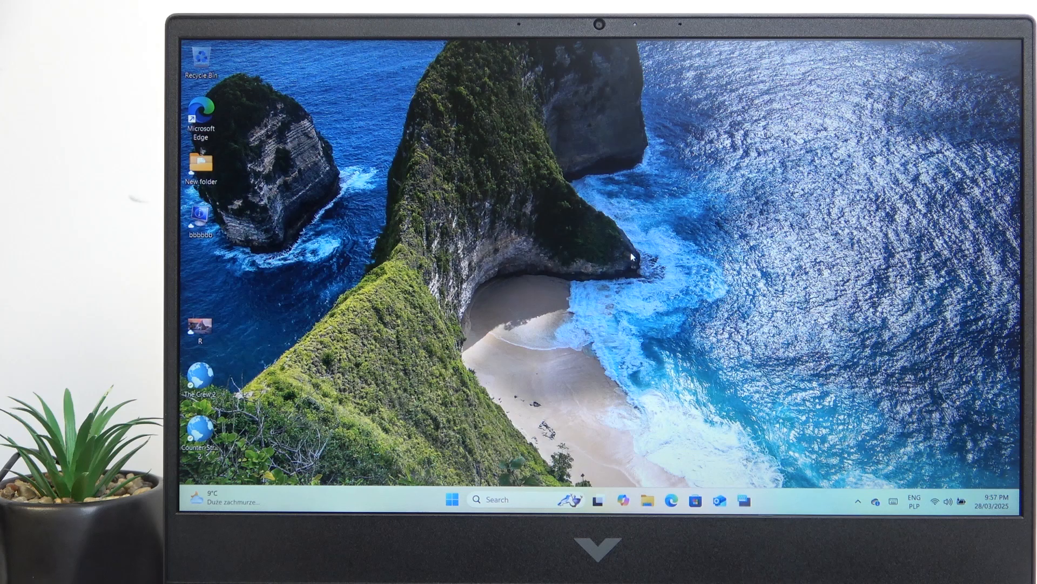
mouse_move(670, 314)
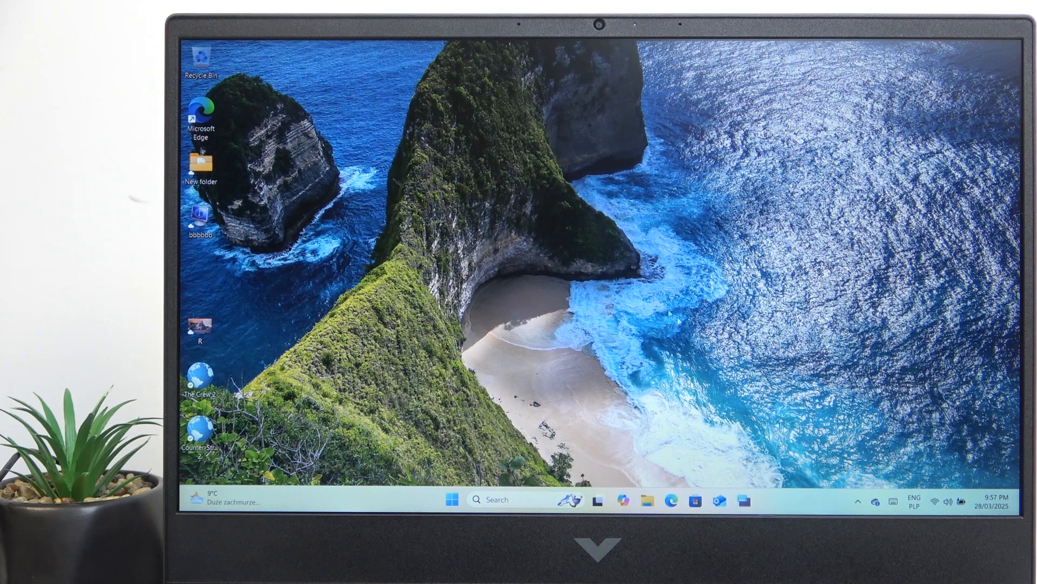
Show the Bluetooth device list from the taskbar tray's Quick Settings panel.
left_click(939, 500)
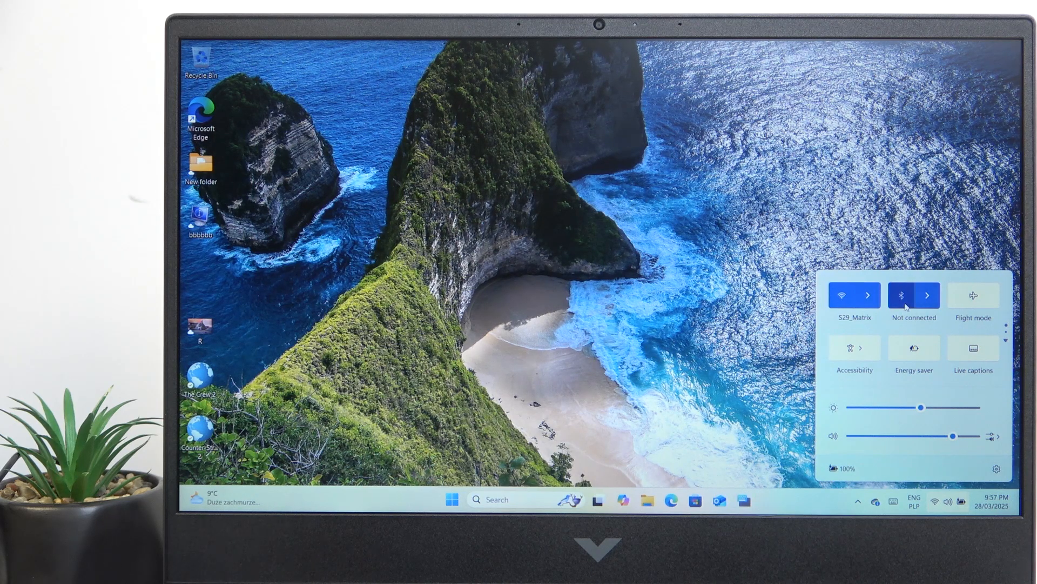
left_click(926, 295)
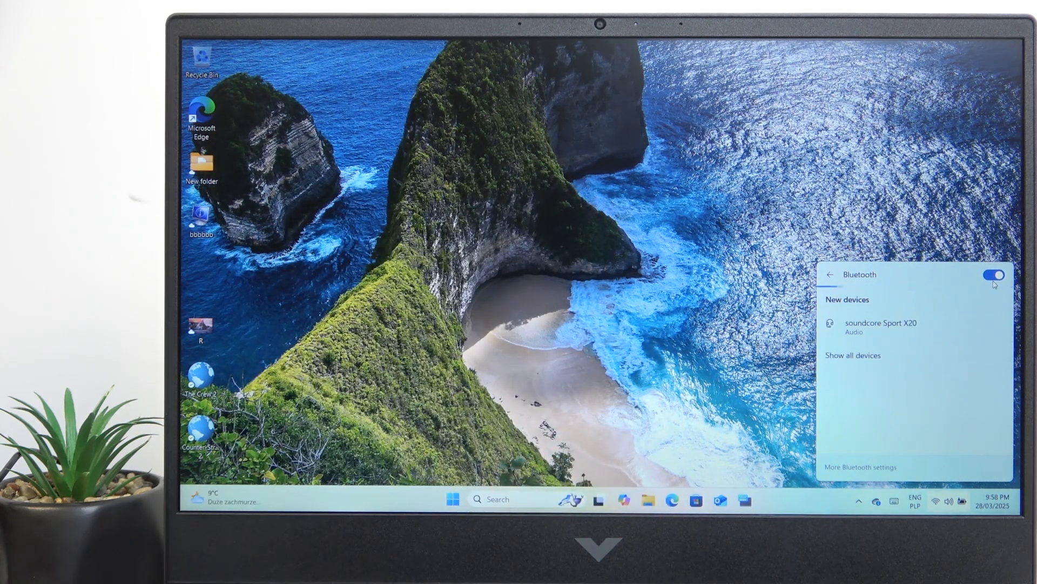
Connect to the soundcore Sport X20 headphones listed under New devices.
left_click(882, 326)
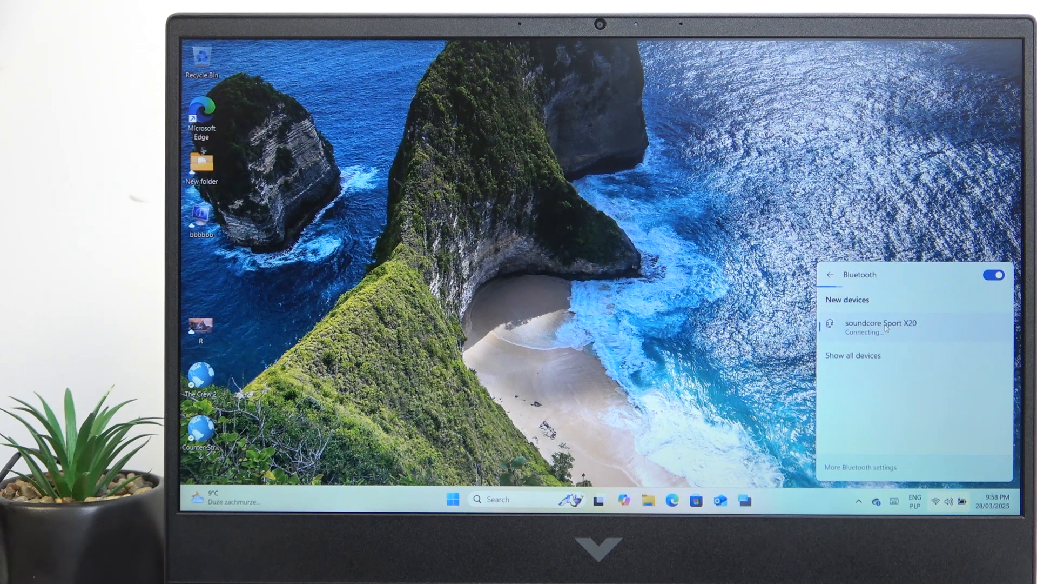